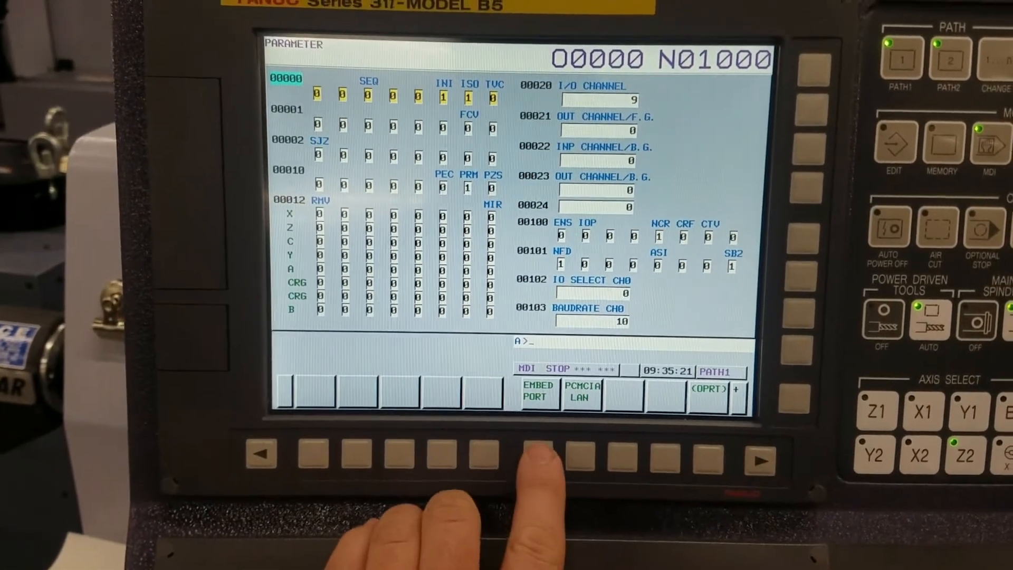
Show The Automation Store home page with its Support link for more articles and videos.
{"action": "left_click", "coordinate": [540, 453]}
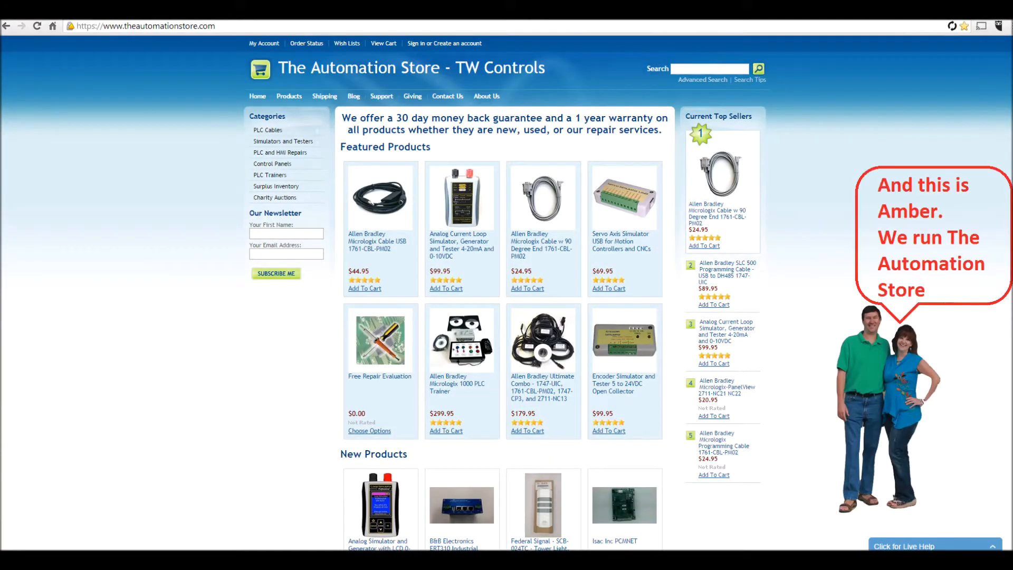
{"action": "mouse_move", "coordinate": [381, 96]}
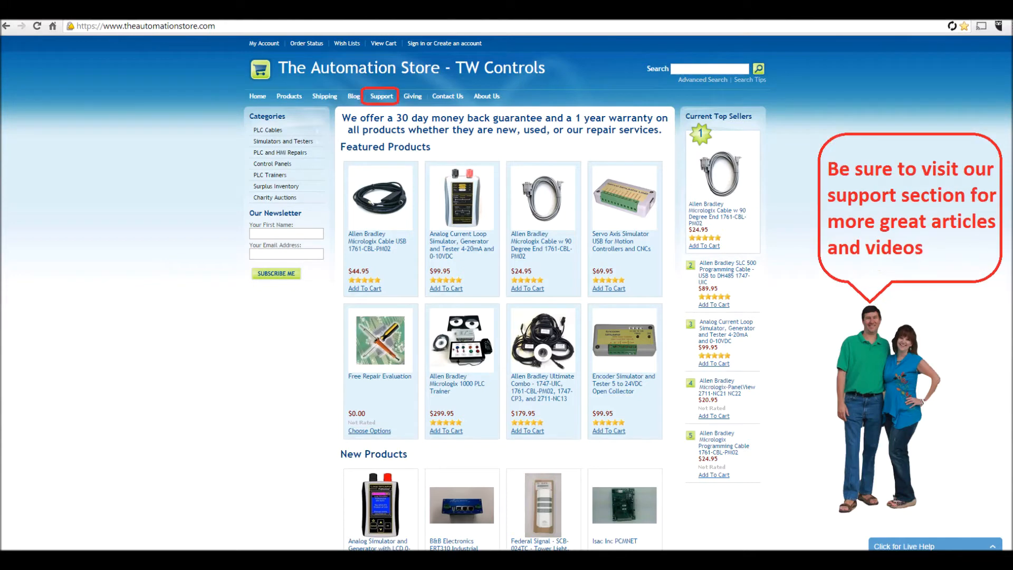